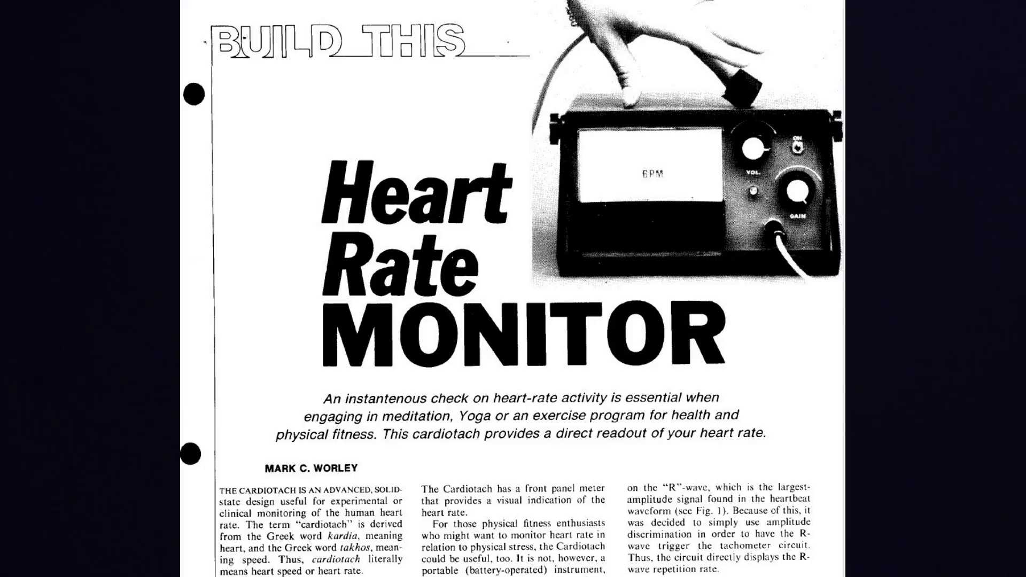
pyautogui.scroll(-3)
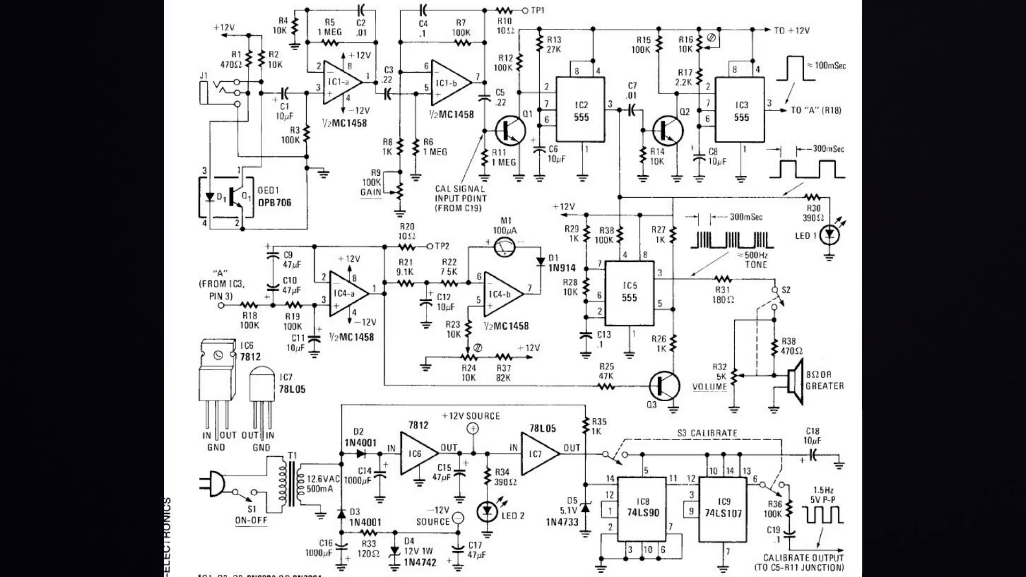
pyautogui.scroll(-3)
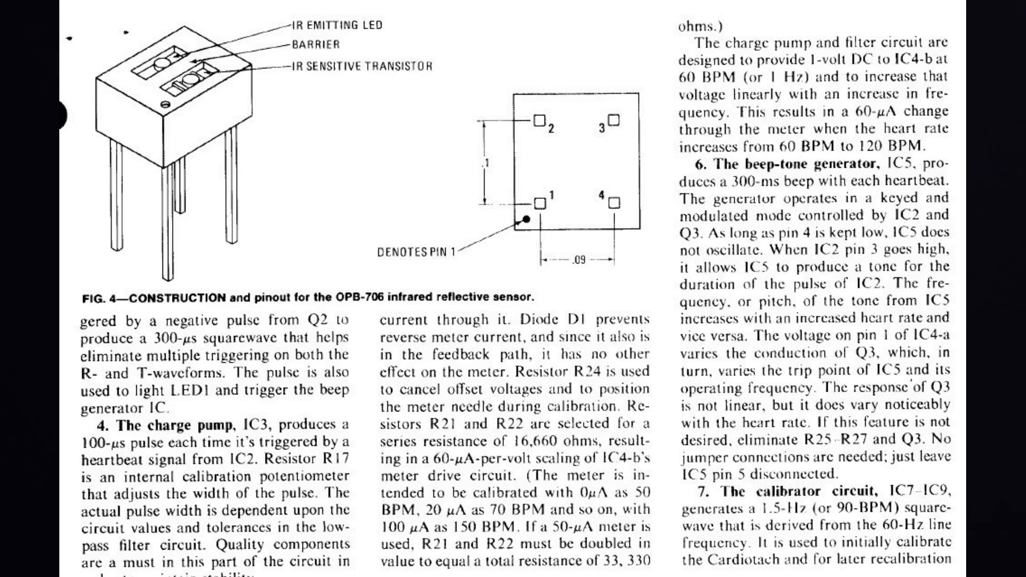